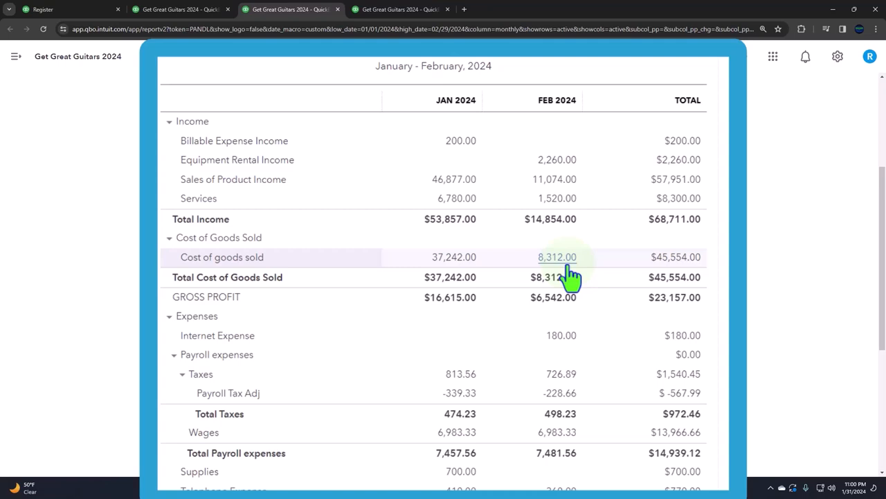
# Step: Return from the profit and loss report to the Checking 5741 bank register
pyautogui.scroll(-3)
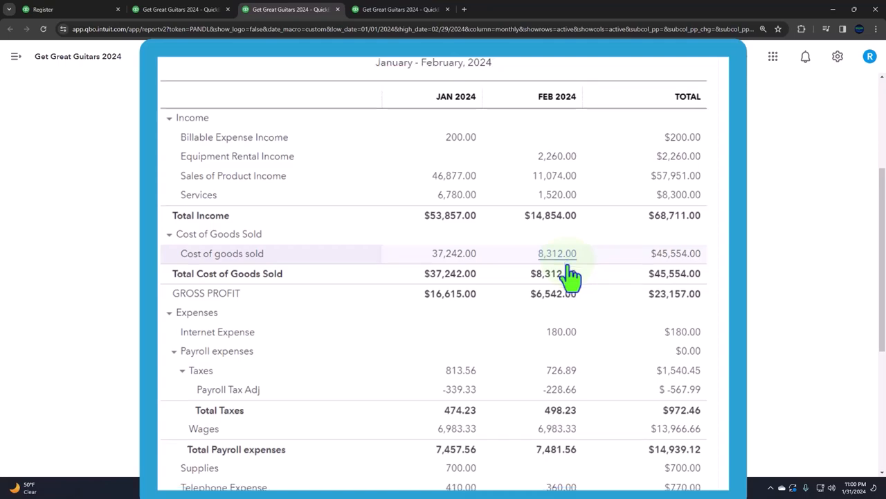
pyautogui.scroll(-3)
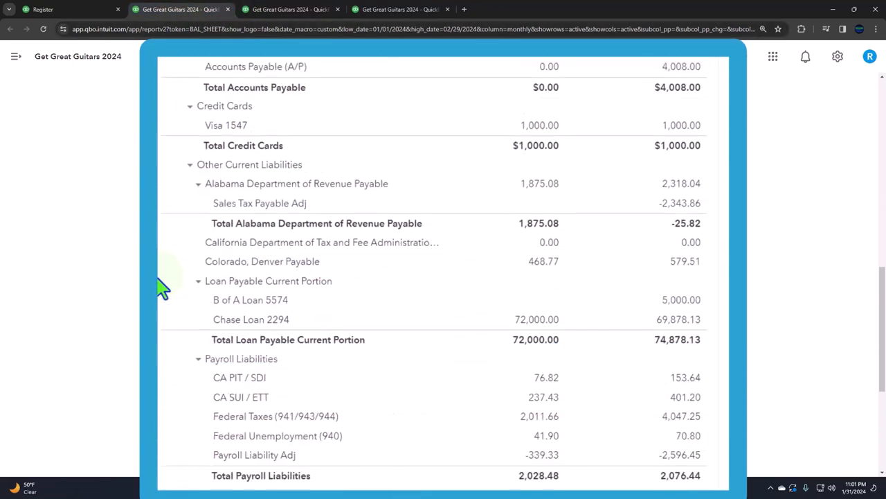
pyautogui.scroll(-3)
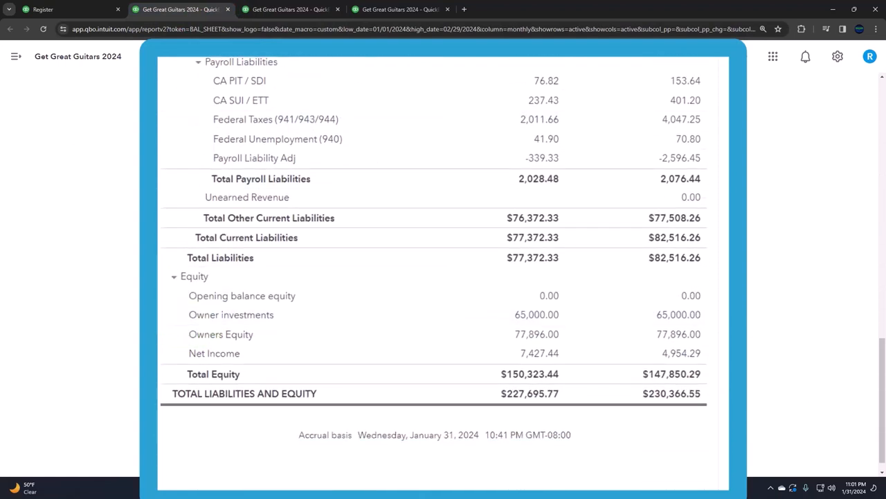
pyautogui.click(289, 8)
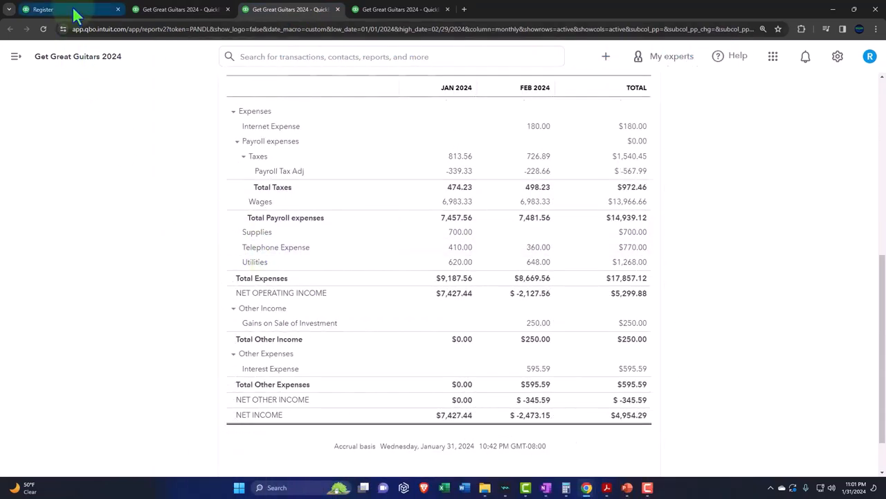
pyautogui.click(43, 8)
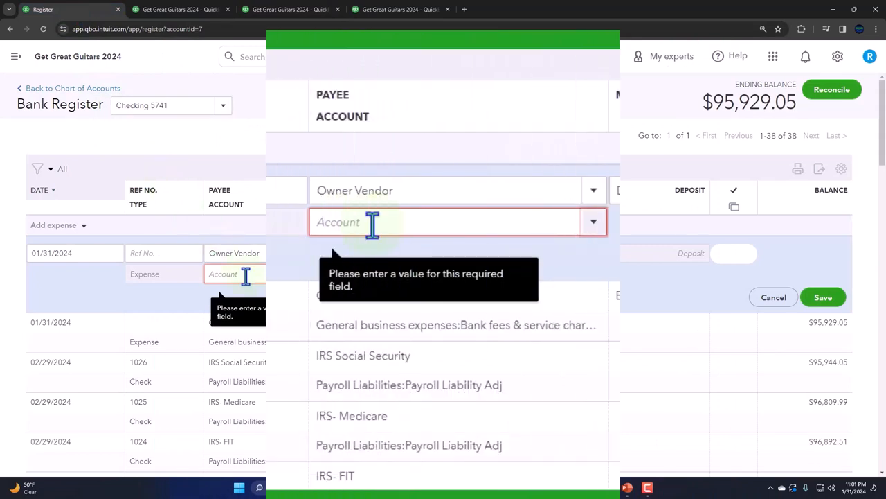
# Step: Save the 01/31/2024 Owner Vendor Draw expense coded to Other Miscellaneous Expense
pyautogui.write('M')
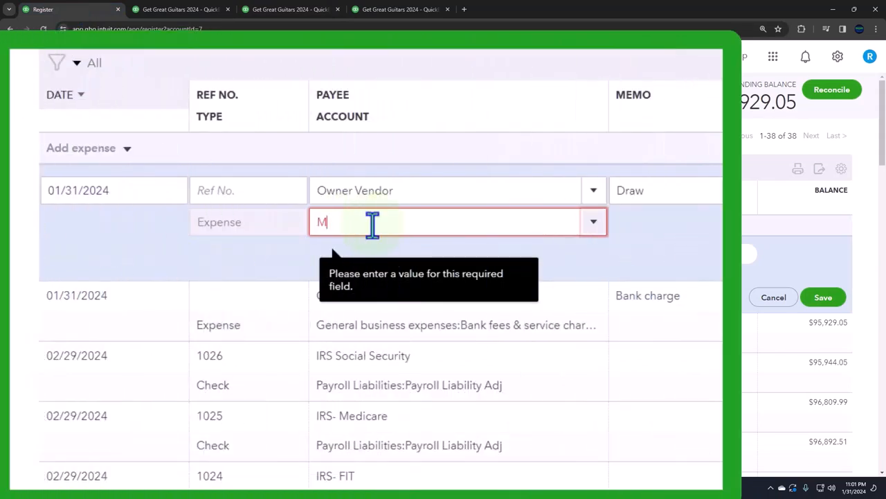
pyautogui.write('is')
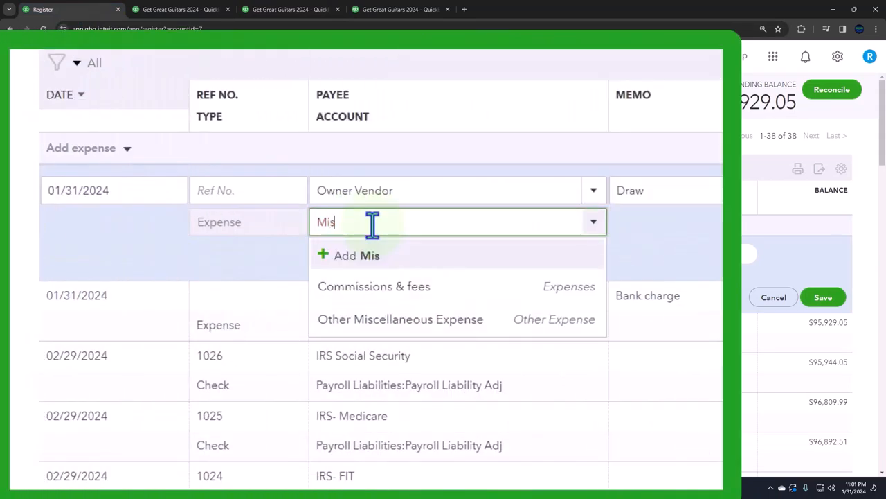
pyautogui.click(400, 319)
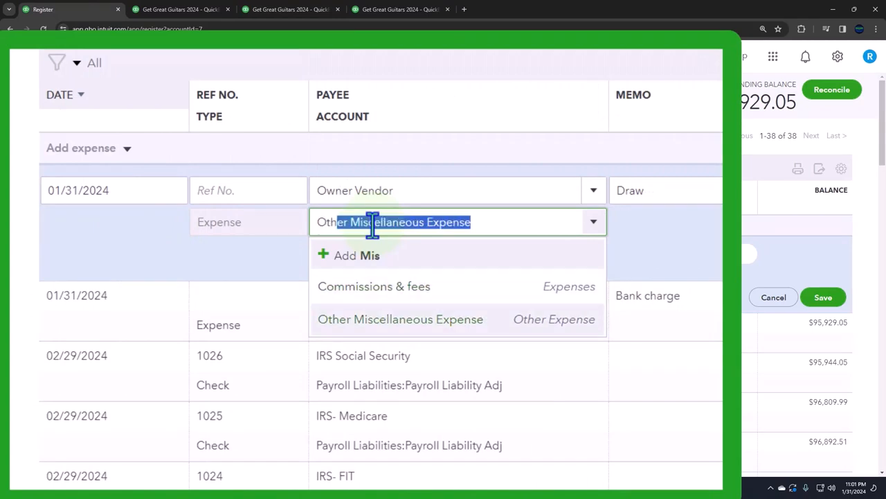
pyautogui.click(400, 318)
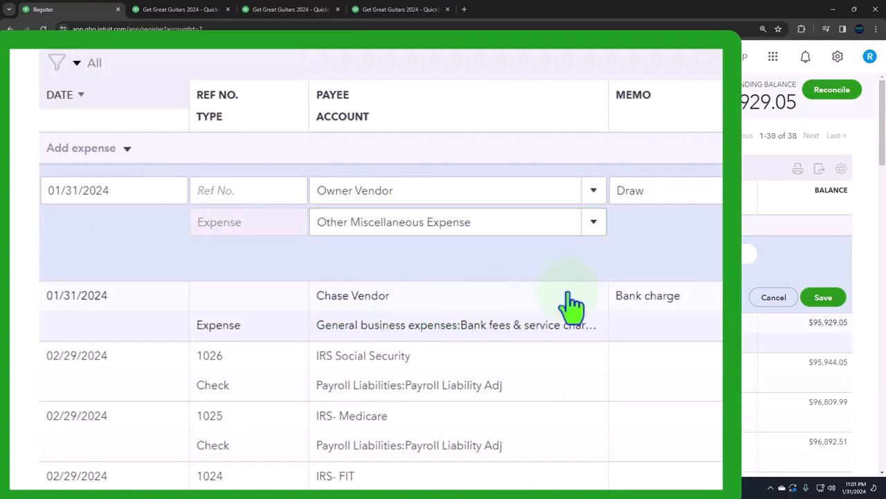
pyautogui.moveTo(692, 256)
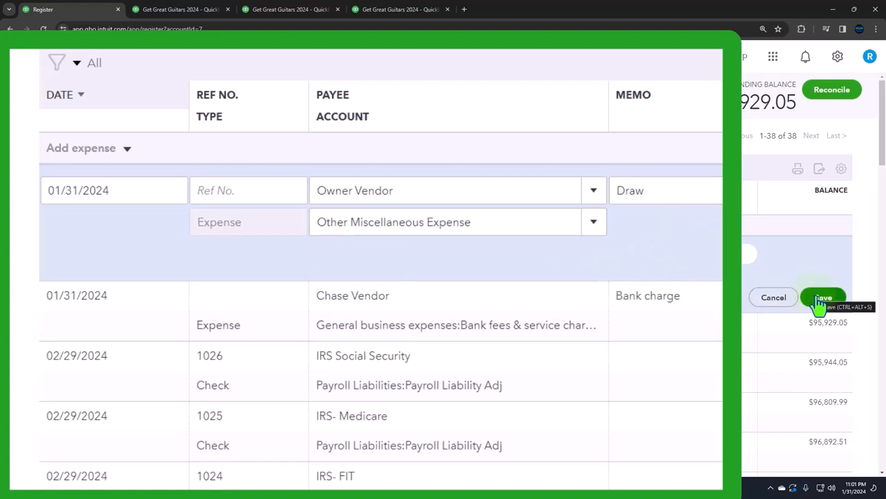
pyautogui.click(823, 296)
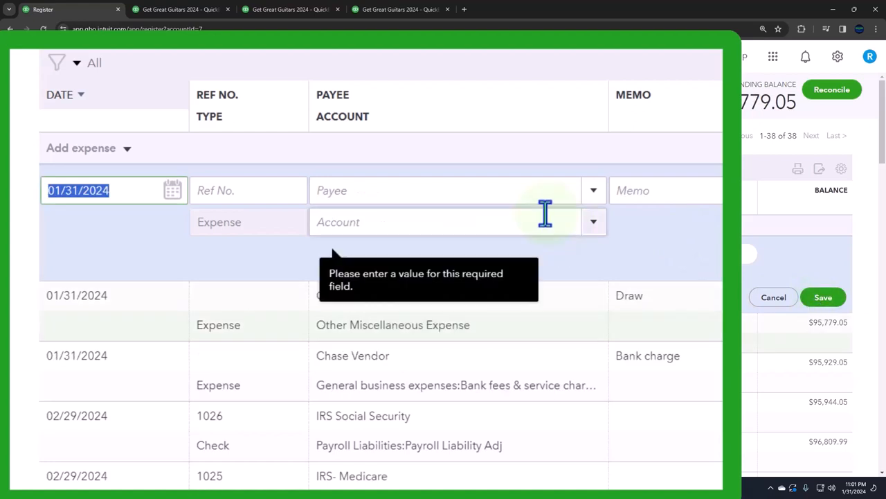
# Step: Refresh the balance sheet, drill into January's Checking 5741 transactions showing the $150 draw, then go back
pyautogui.click(179, 8)
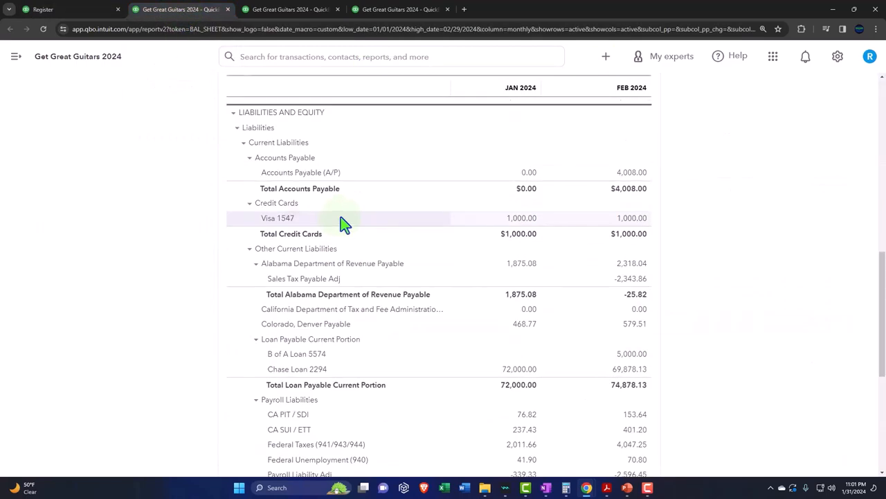
pyautogui.scroll(3)
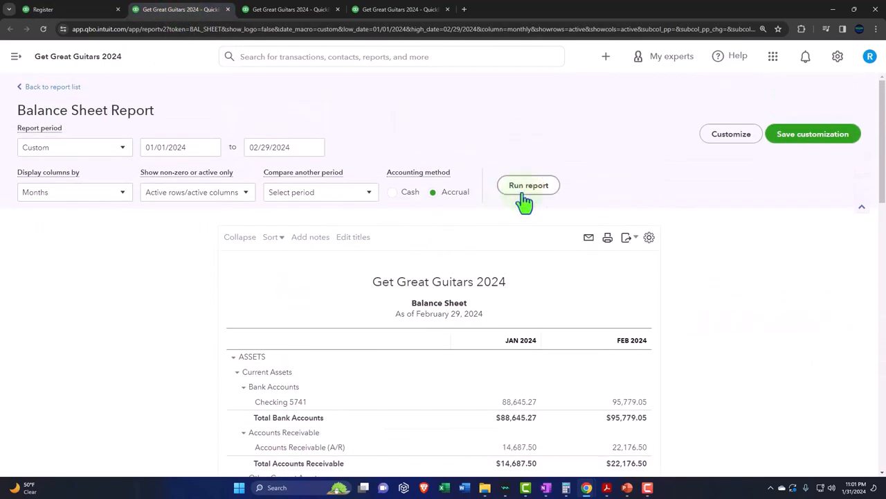
pyautogui.scroll(-3)
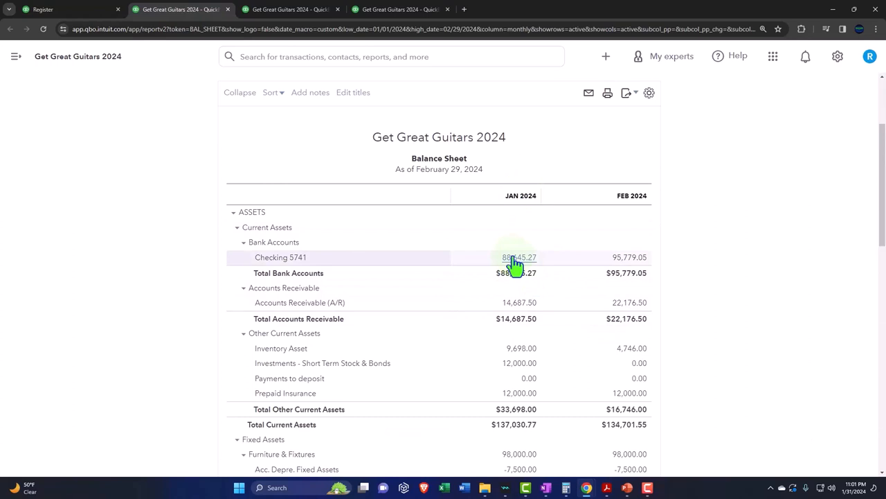
pyautogui.click(518, 257)
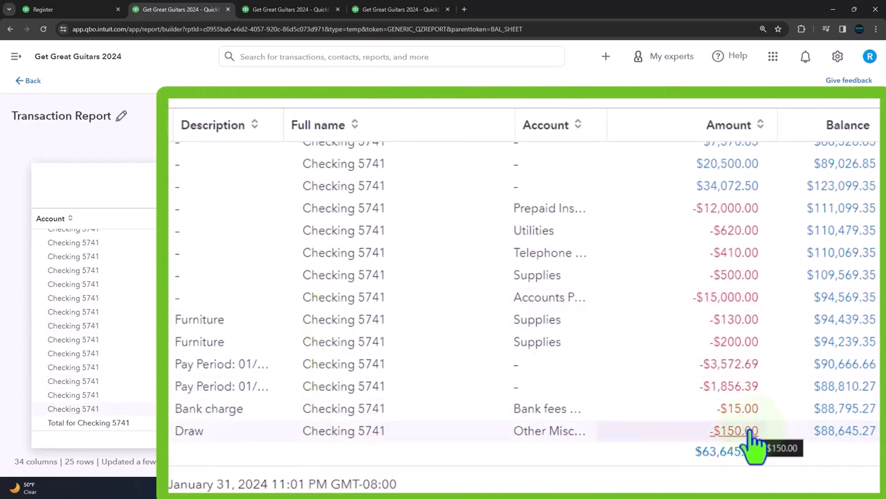
pyautogui.click(30, 80)
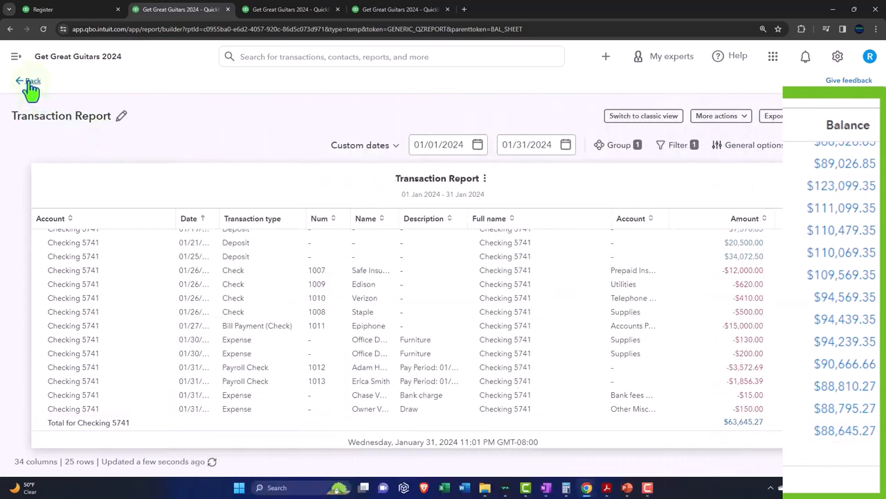
pyautogui.click(31, 81)
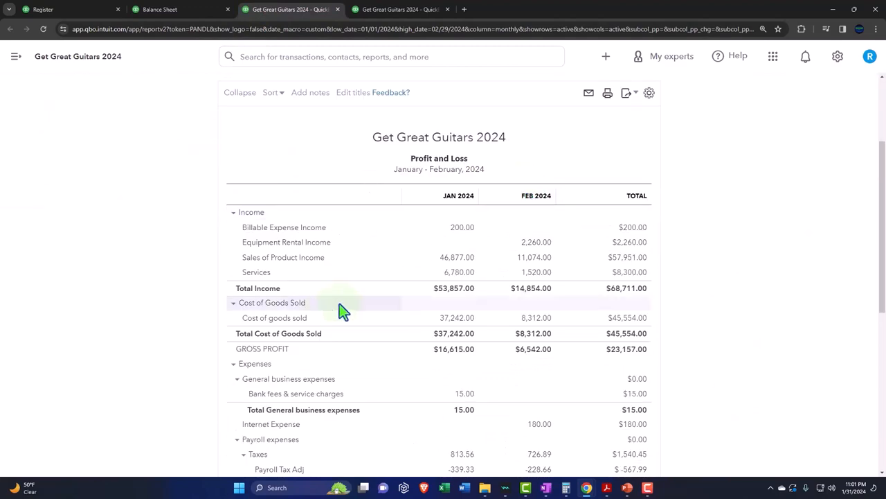
pyautogui.scroll(-3)
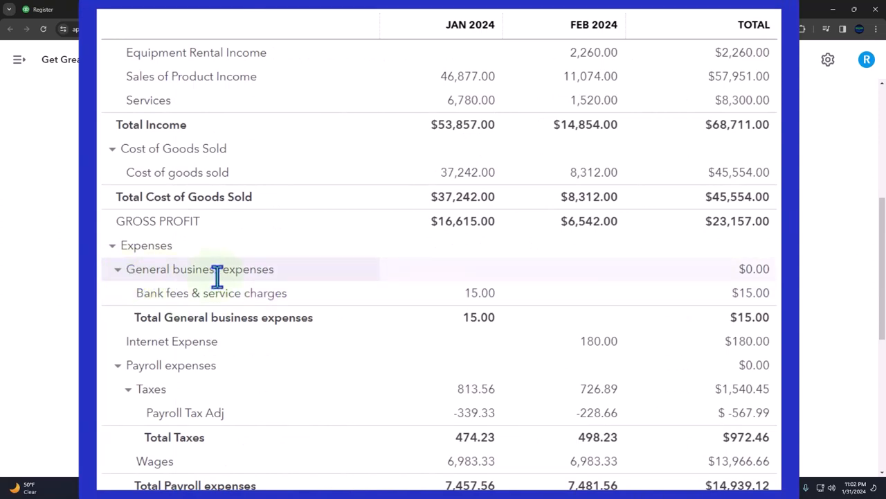
pyautogui.moveTo(221, 286)
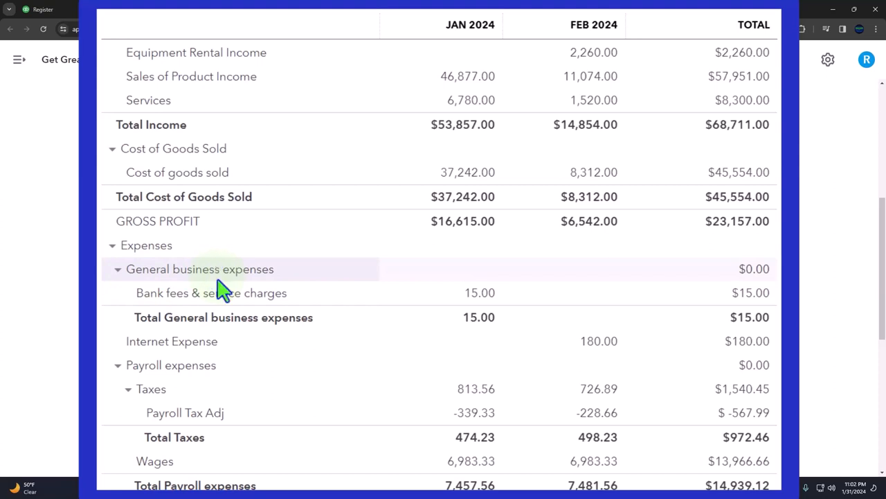
pyautogui.scroll(-3)
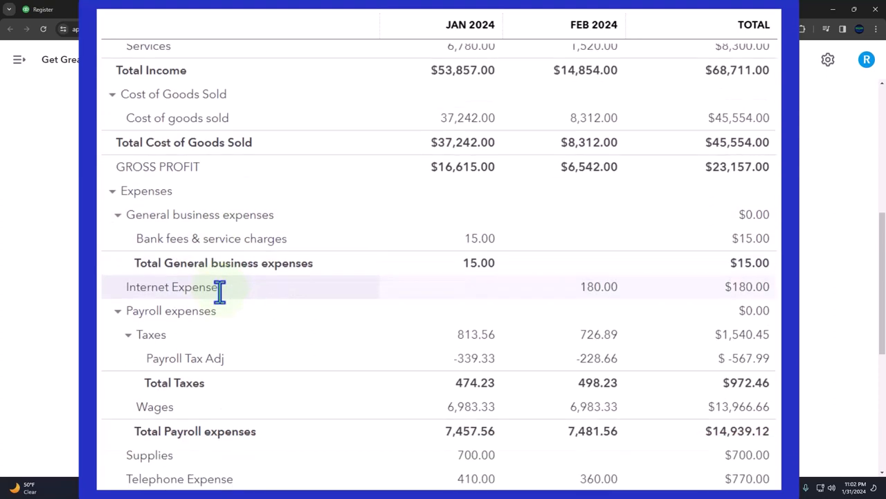
pyautogui.scroll(-3)
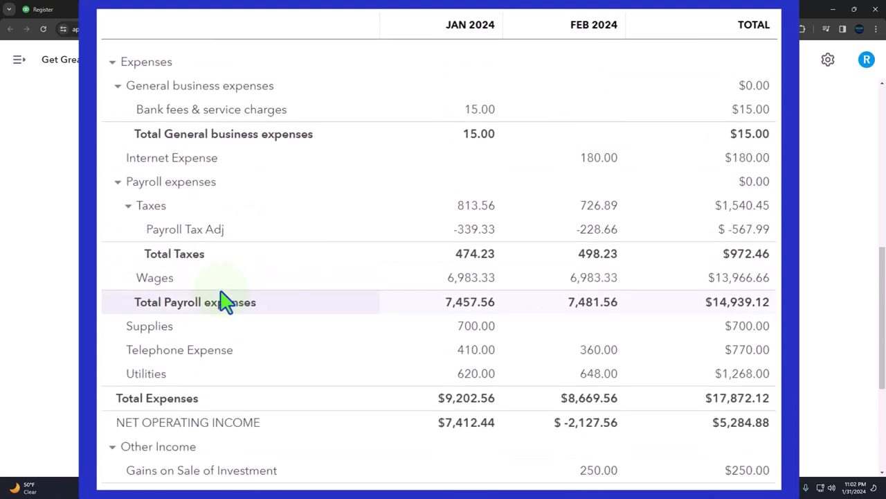
pyautogui.scroll(-3)
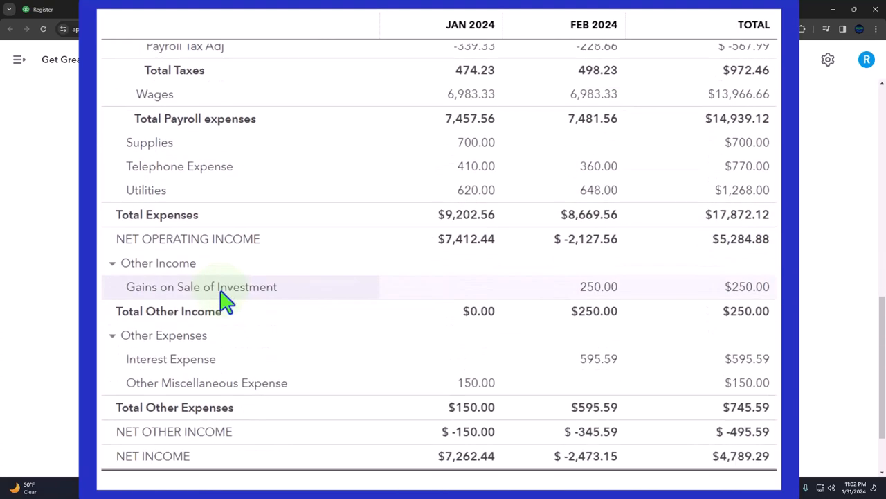
pyautogui.moveTo(476, 382)
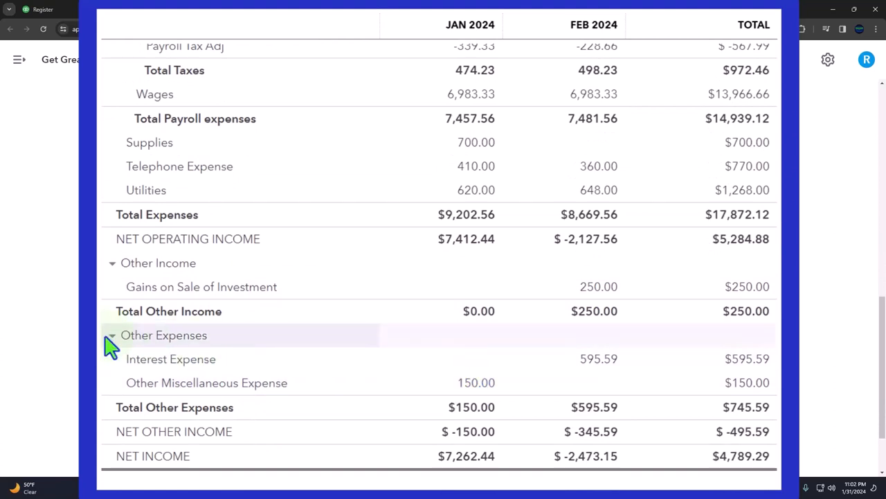
pyautogui.moveTo(125, 388)
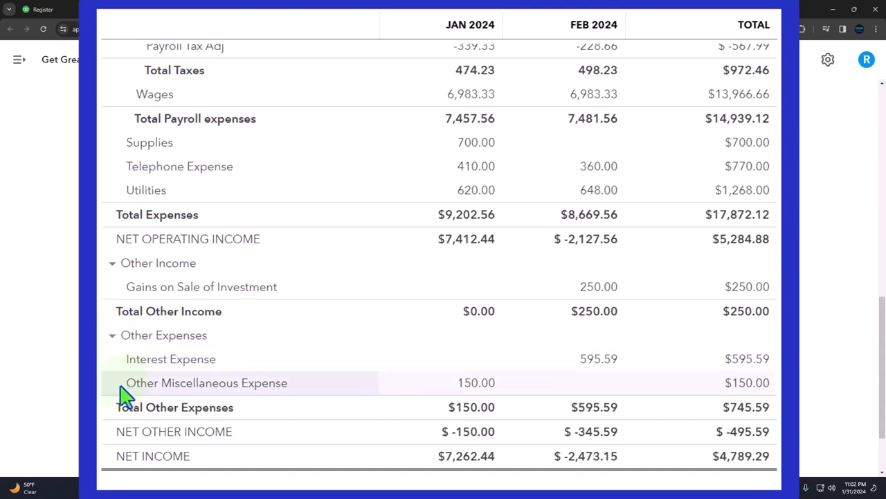
pyautogui.moveTo(114, 197)
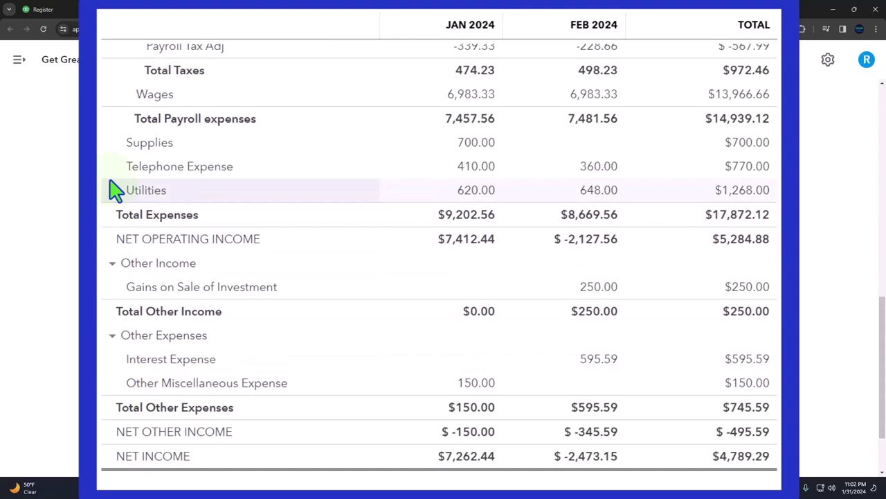
pyautogui.moveTo(108, 381)
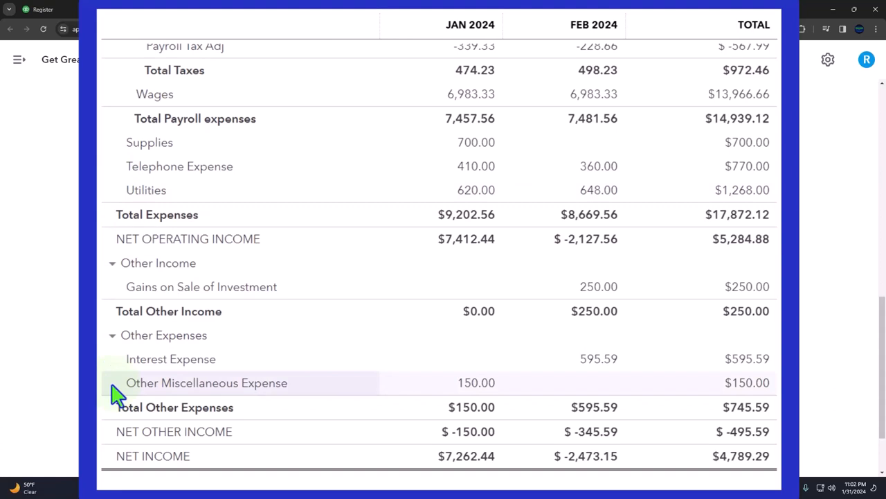
pyautogui.moveTo(429, 395)
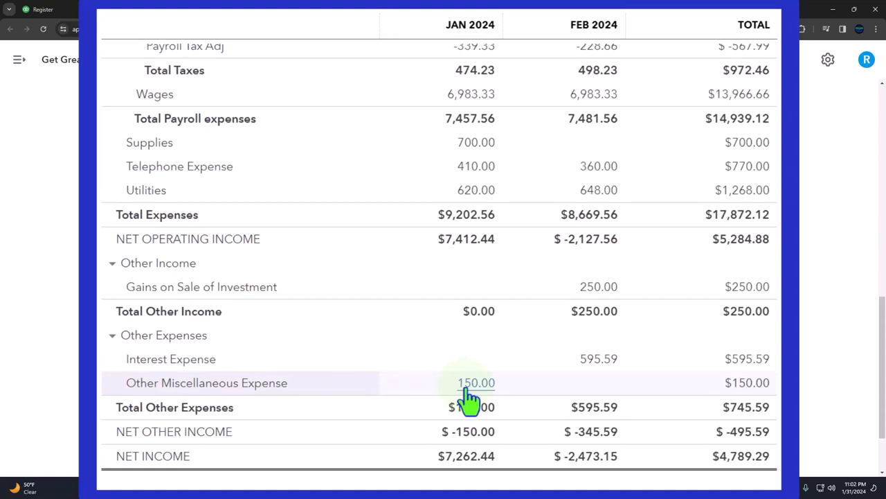
pyautogui.moveTo(238, 63)
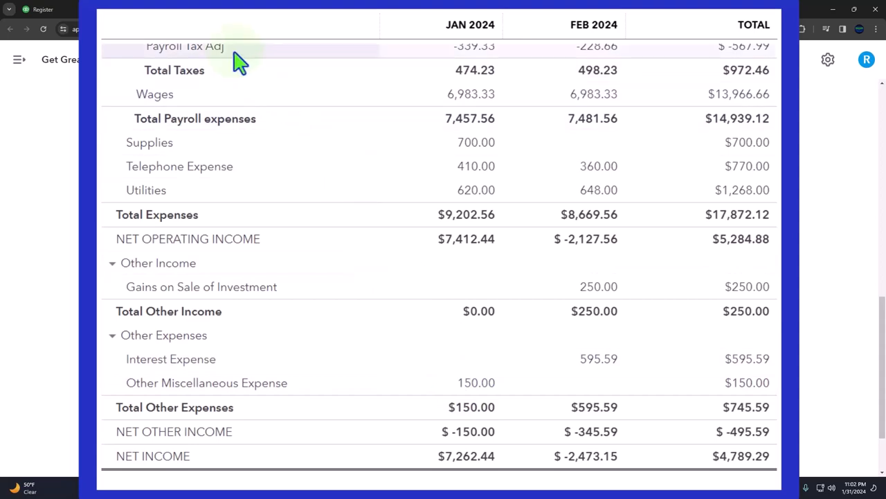
# Step: Navigate via Transactions to the Reconcile page and resume reconciling Checking 5741
pyautogui.click(48, 8)
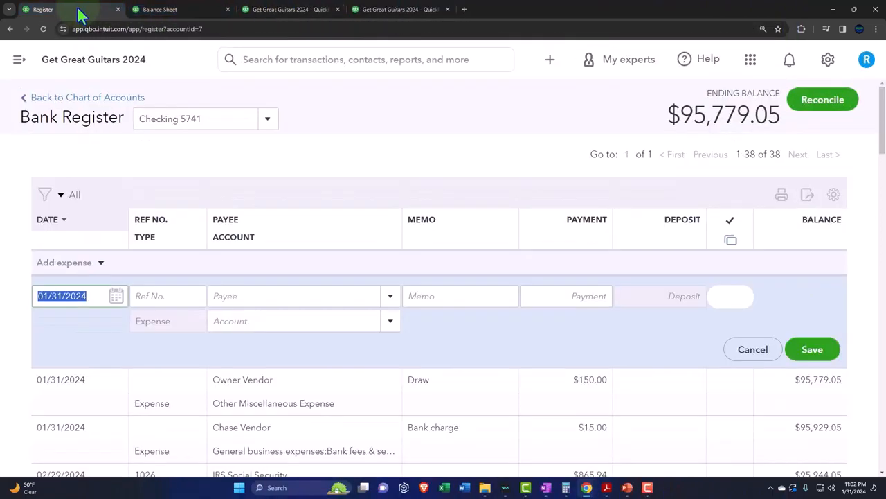
pyautogui.click(20, 59)
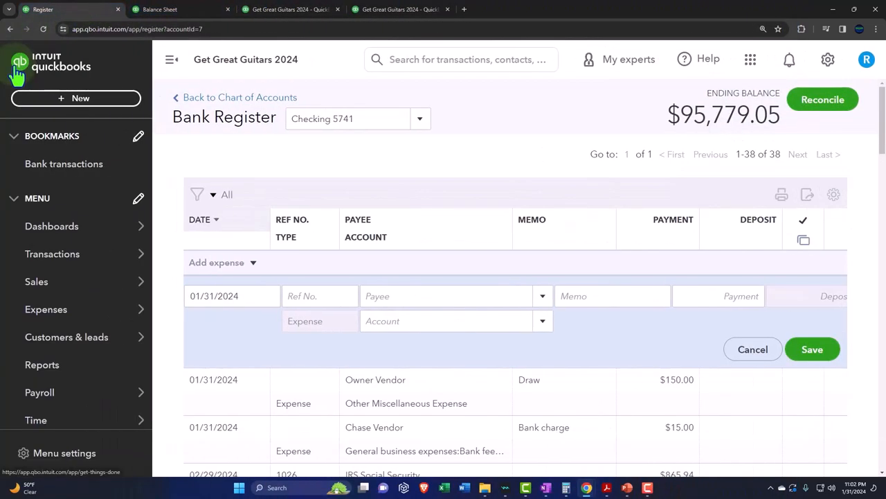
pyautogui.click(53, 253)
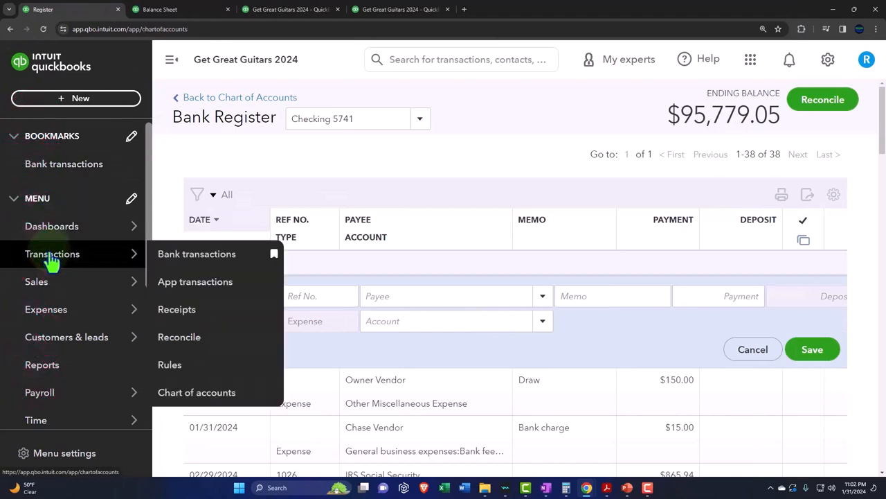
pyautogui.click(197, 392)
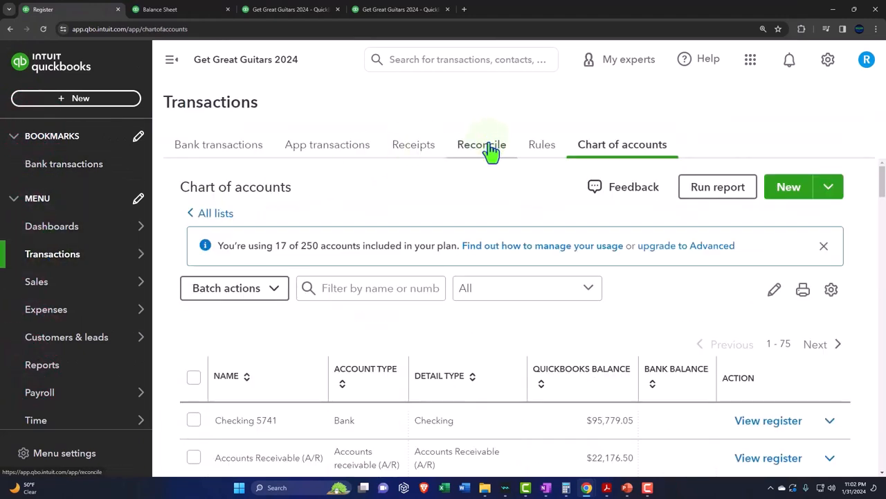
pyautogui.click(482, 144)
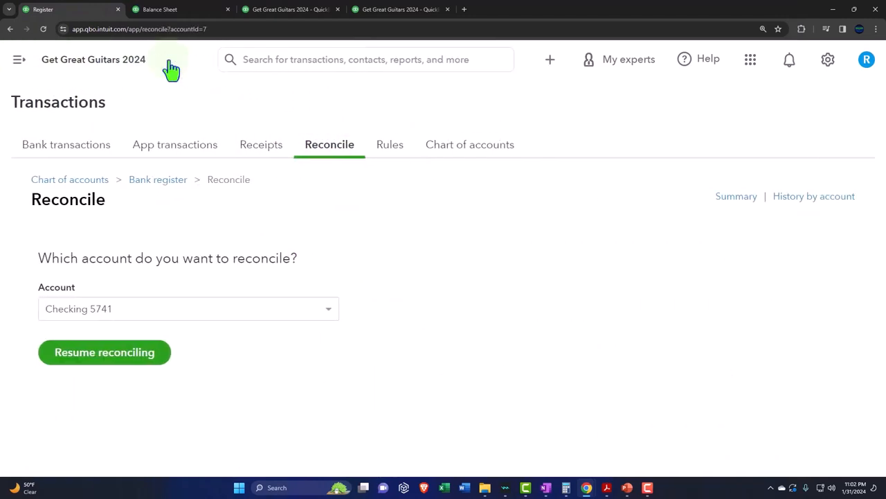
pyautogui.click(103, 351)
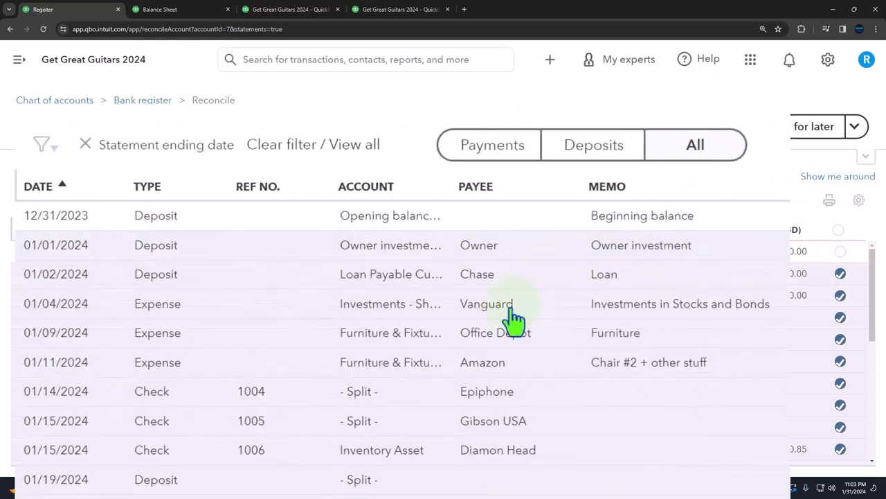
pyautogui.moveTo(492, 145)
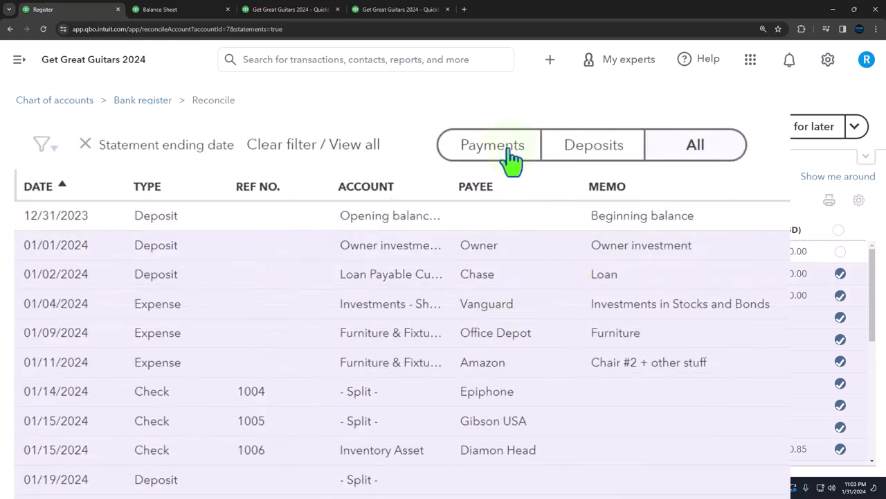
# Step: Filter to payments and clear the $150 owner draw and $15 bank charge
pyautogui.click(491, 145)
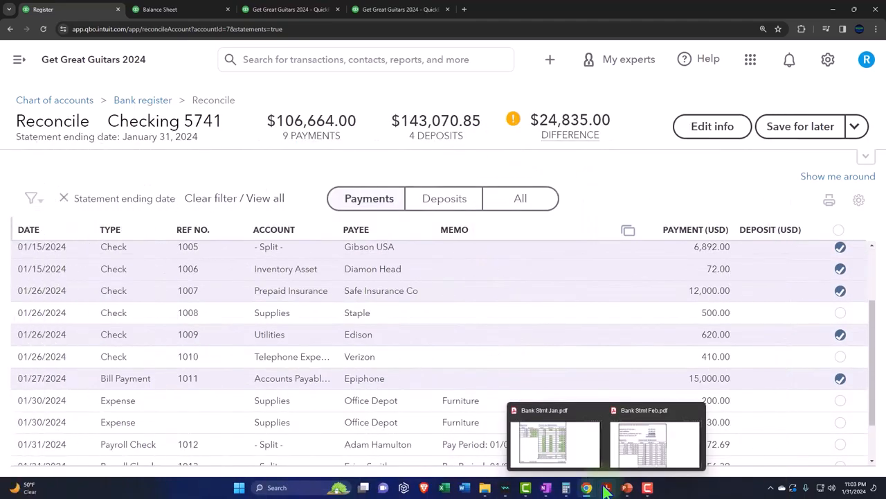
pyautogui.click(554, 444)
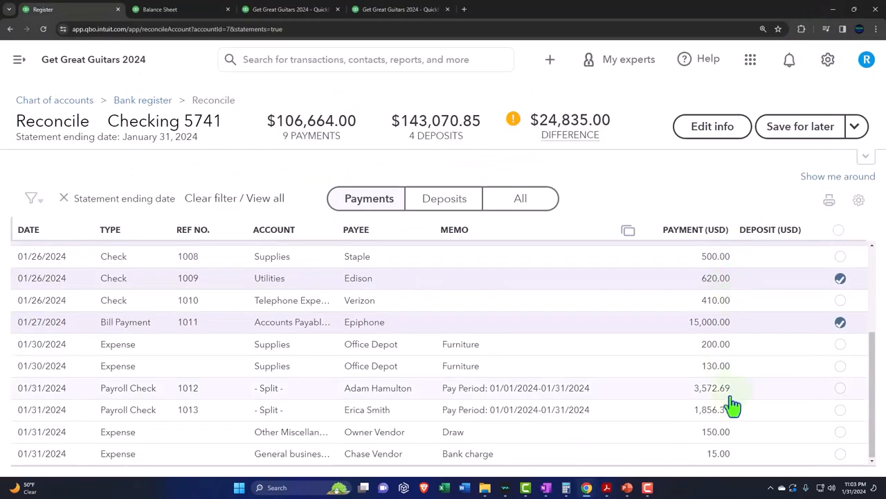
pyautogui.click(840, 432)
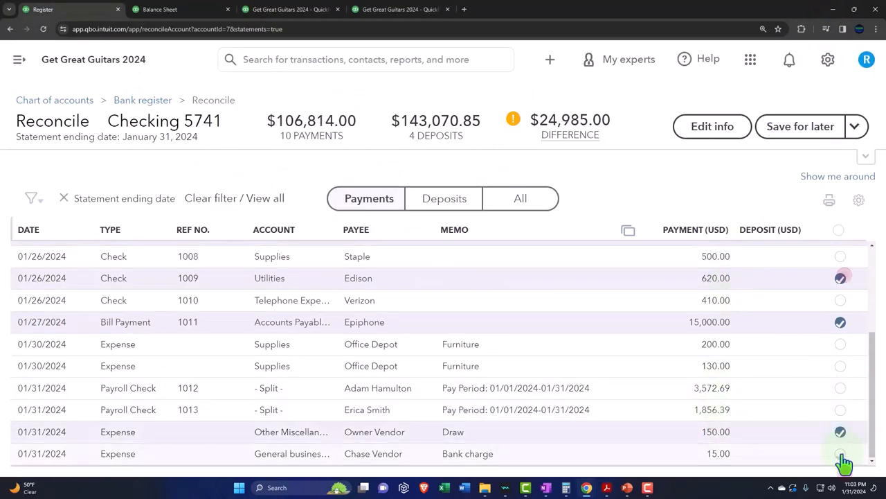
pyautogui.click(839, 454)
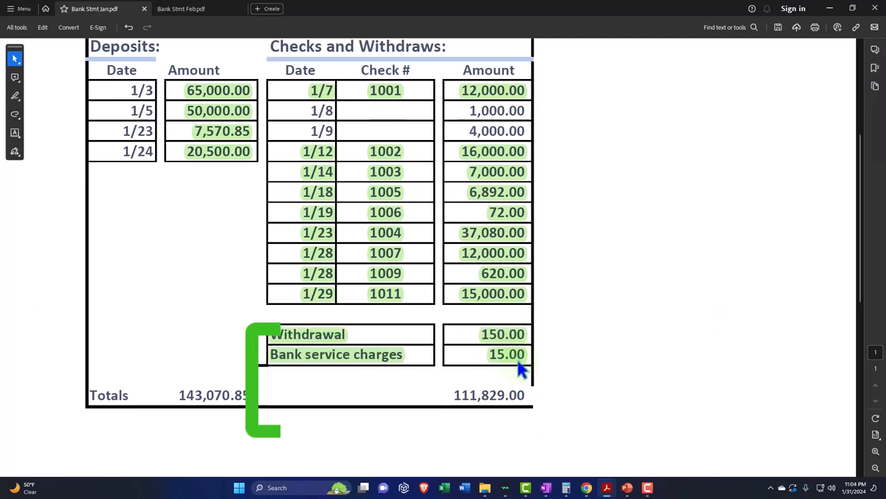
# Step: Check the reconciliation totals with the calculator, then bring up Bank Stmt Jan.pdf in Acrobat Reader
pyautogui.scroll(3)
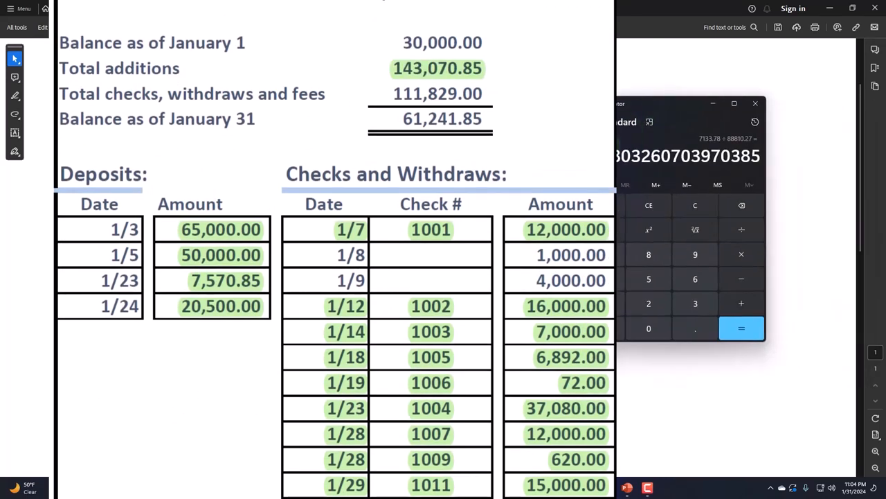
pyautogui.click(695, 205)
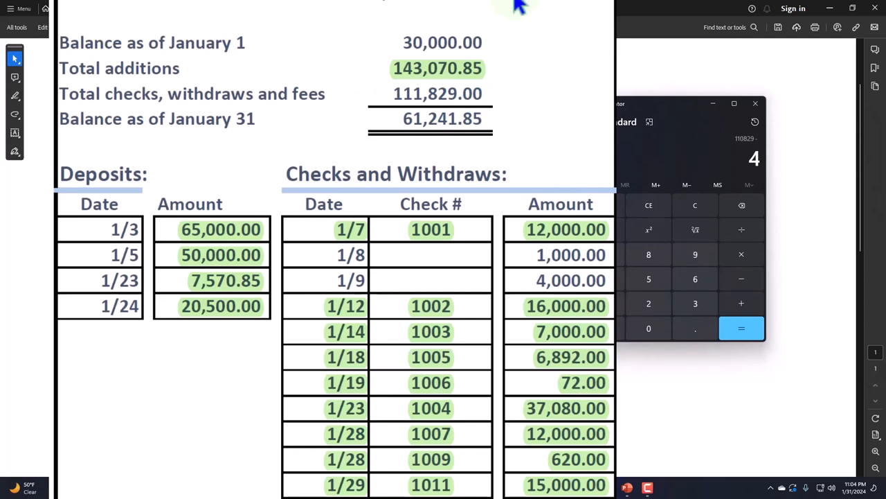
pyautogui.click(741, 328)
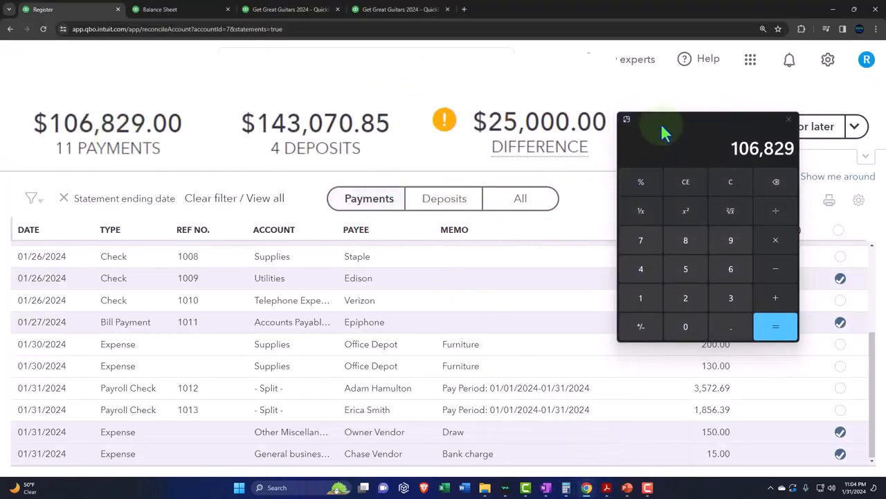
pyautogui.click(788, 119)
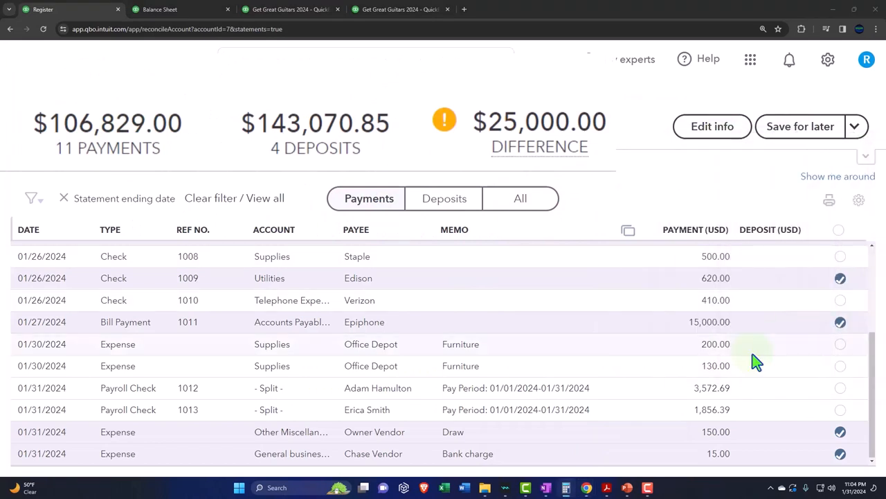
pyautogui.moveTo(388, 183)
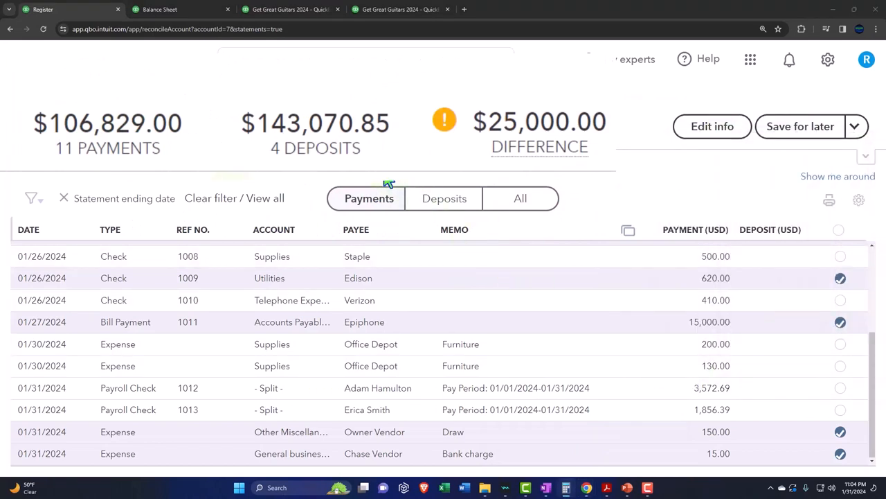
pyautogui.moveTo(608, 488)
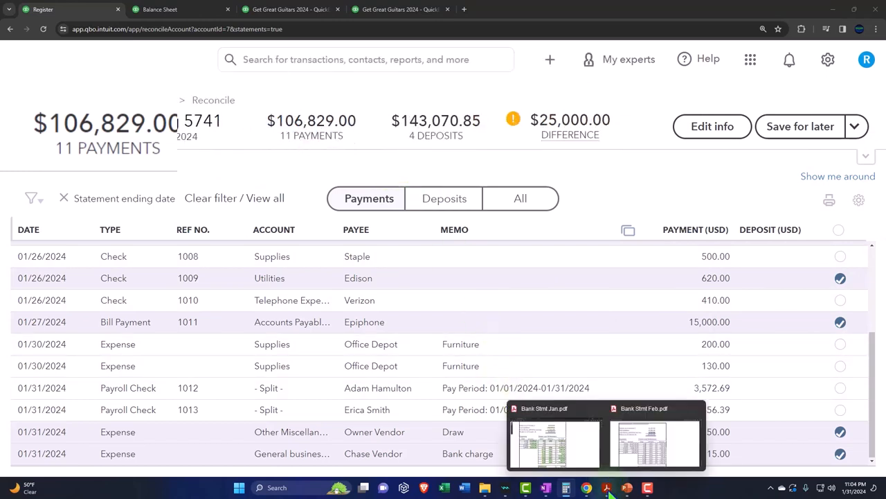
pyautogui.click(554, 440)
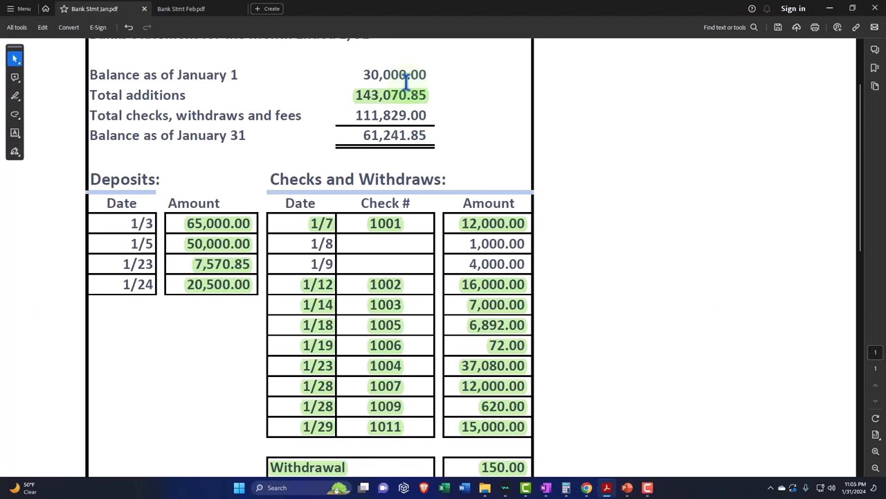
pyautogui.click(399, 108)
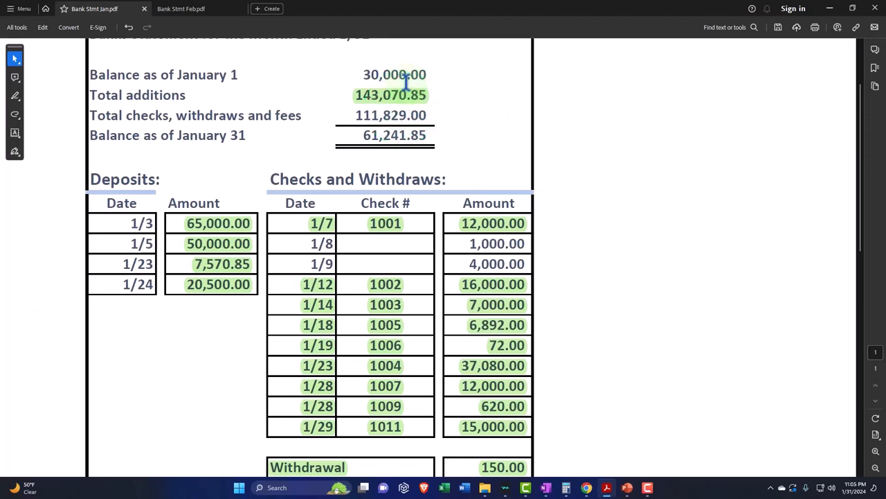
pyautogui.moveTo(565, 97)
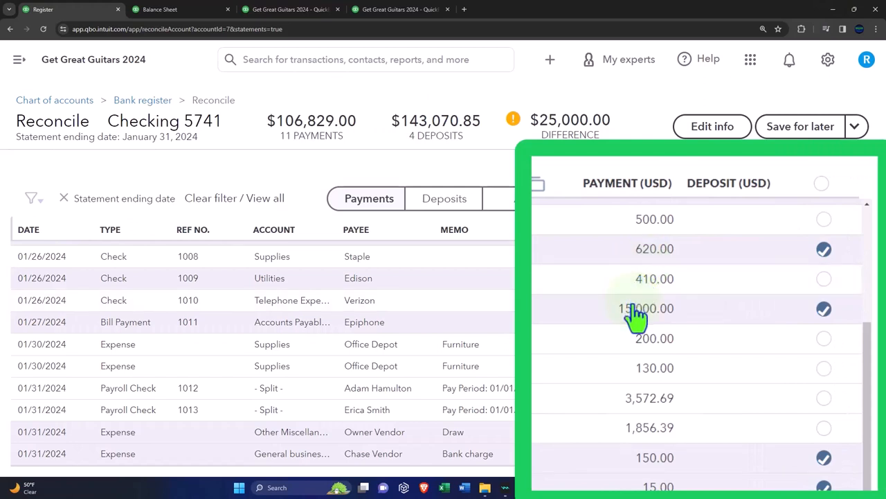
pyautogui.moveTo(657, 321)
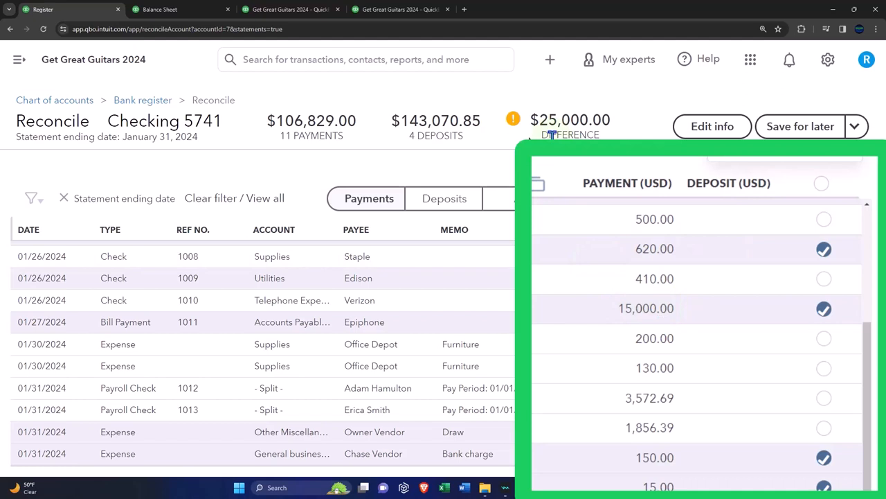
# Step: Clear the $25,000.00 opening deposit so the difference is $0.00, then return to the January statement
pyautogui.scroll(3)
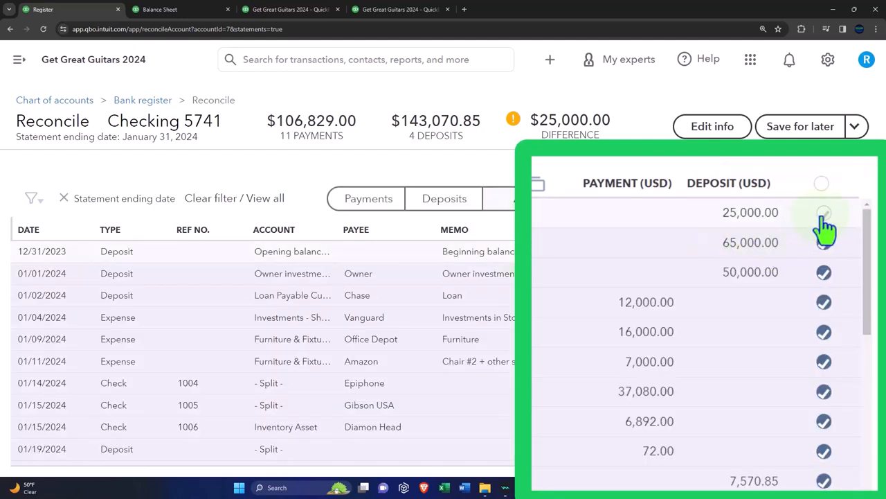
pyautogui.click(822, 213)
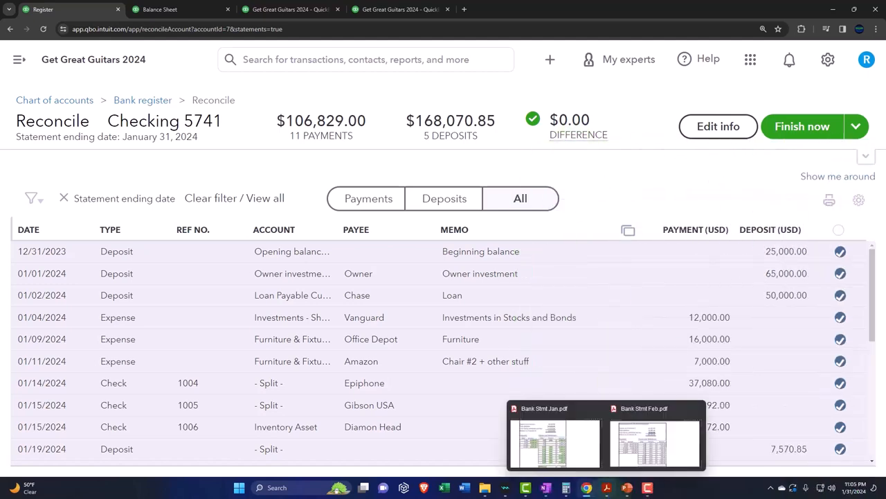
pyautogui.click(554, 444)
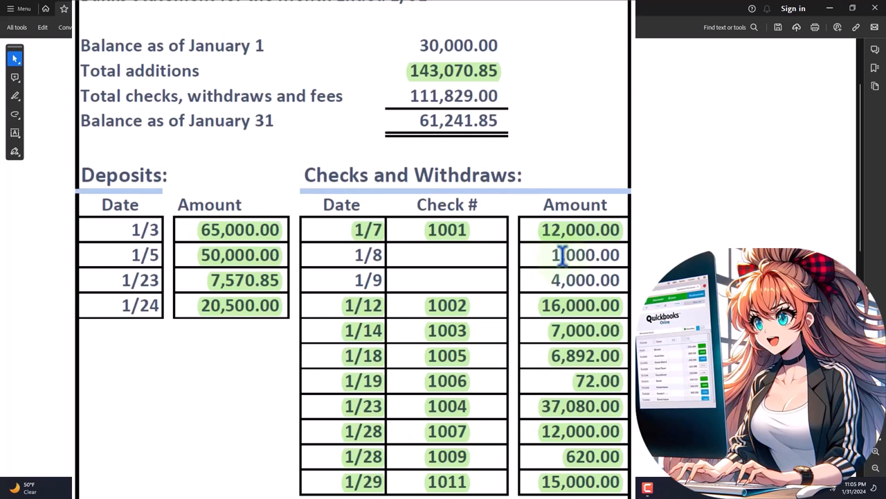
pyautogui.doubleClick(585, 255)
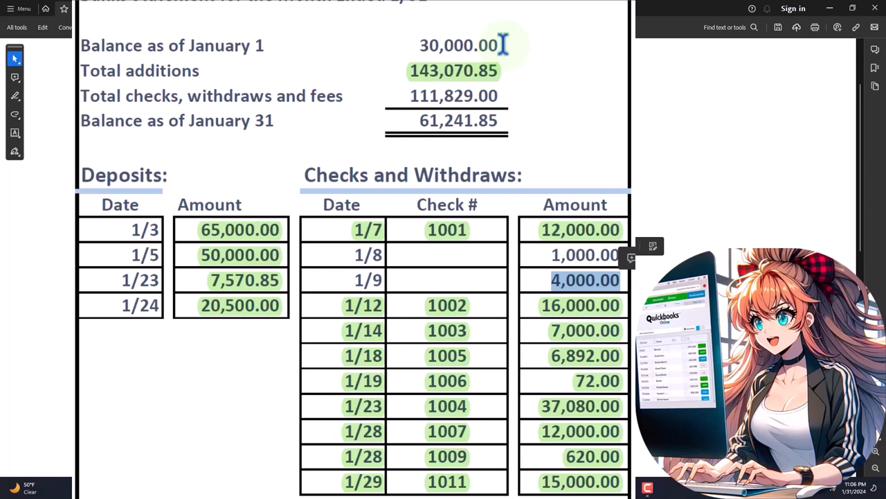
pyautogui.moveTo(490, 128)
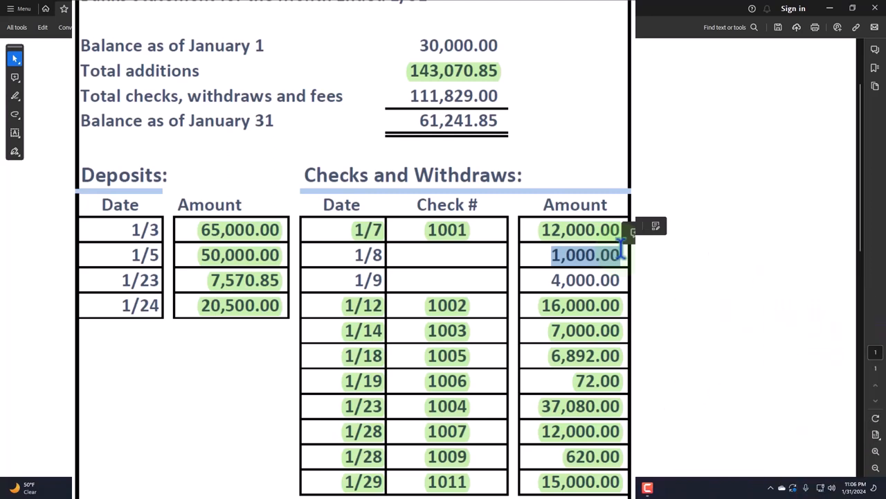
pyautogui.click(853, 8)
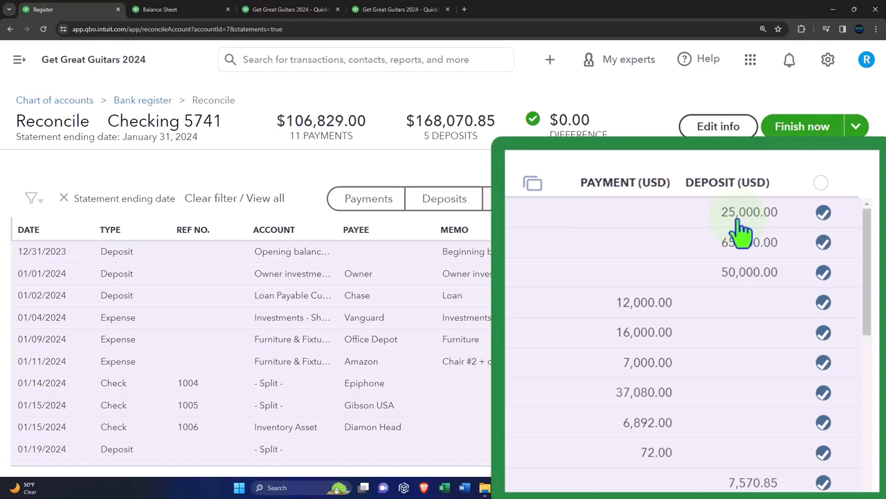
pyautogui.moveTo(800, 239)
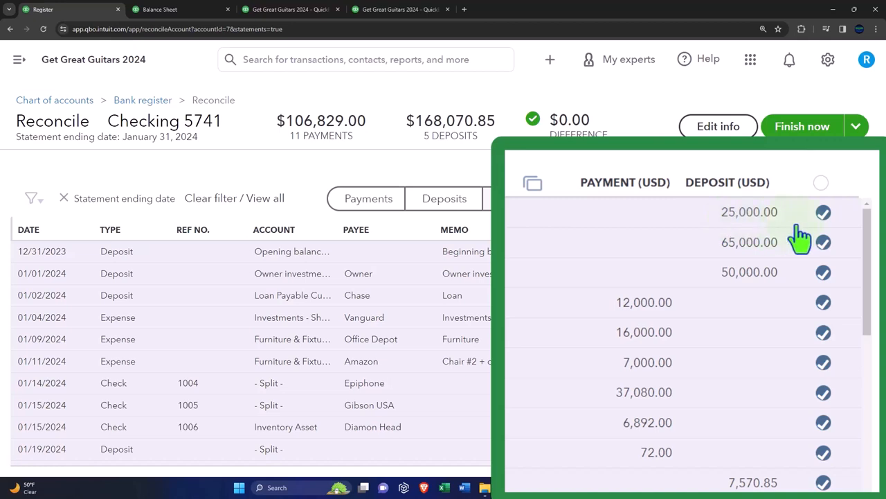
# Step: Unclear the $25,000.00 opening deposit, restoring the $25,000.00 difference
pyautogui.click(823, 212)
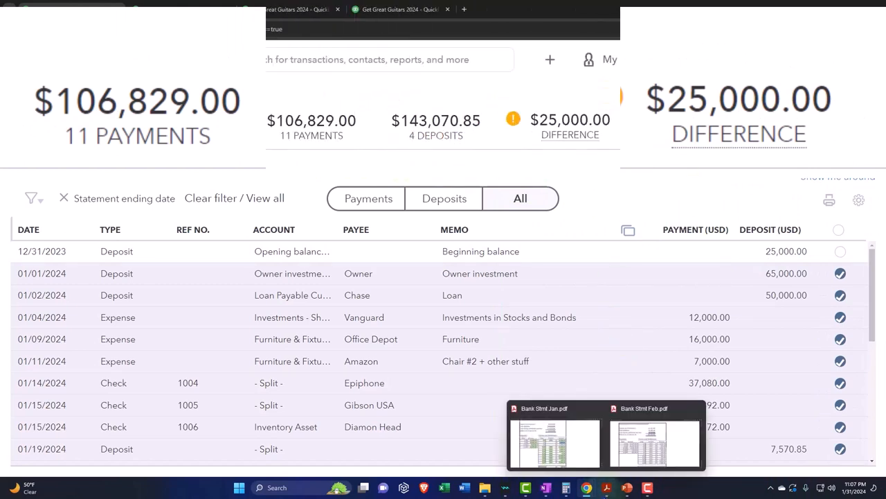
# Step: Select January's 61,241.85 ending balance, view the February statement, then minimize Acrobat
pyautogui.click(553, 443)
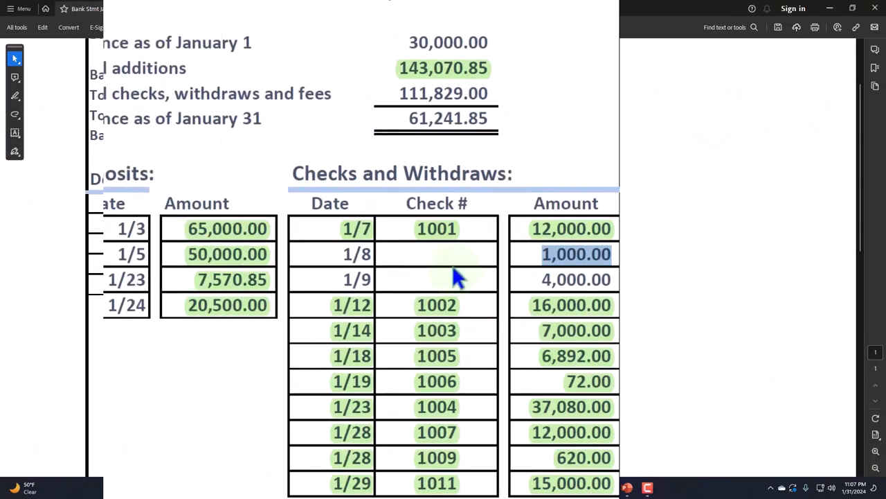
pyautogui.click(457, 117)
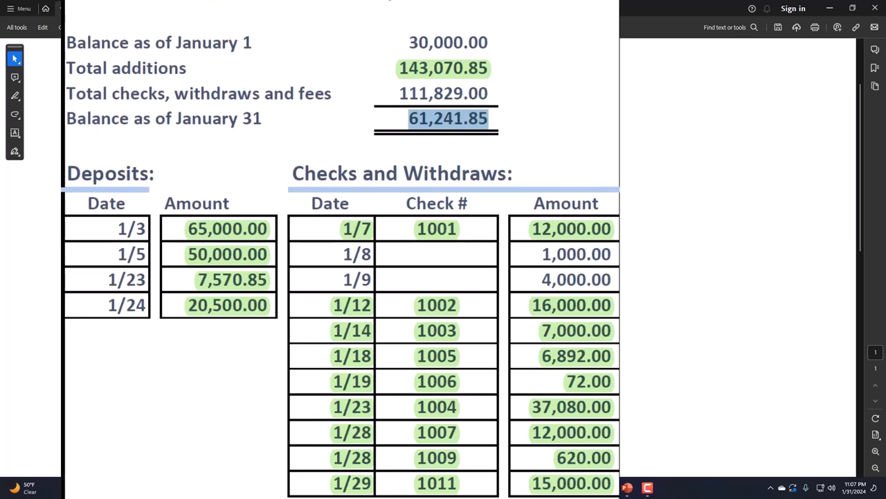
pyautogui.scroll(3)
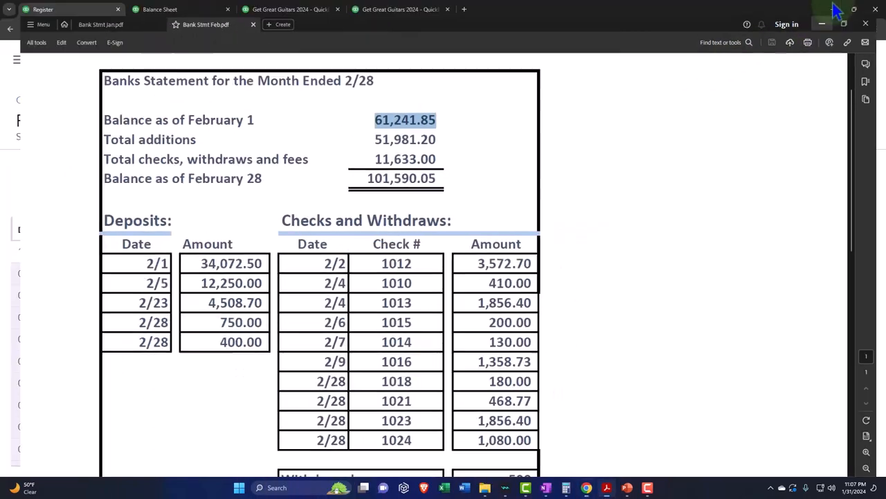
pyautogui.click(399, 9)
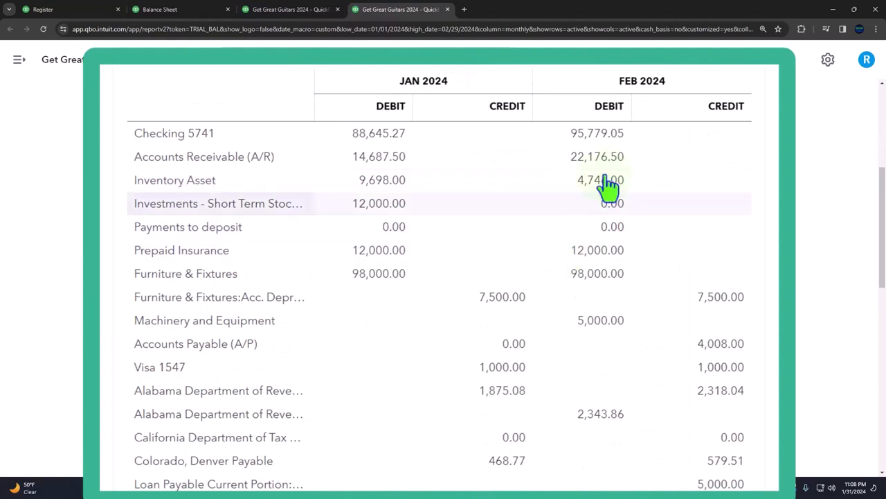
pyautogui.moveTo(597, 133)
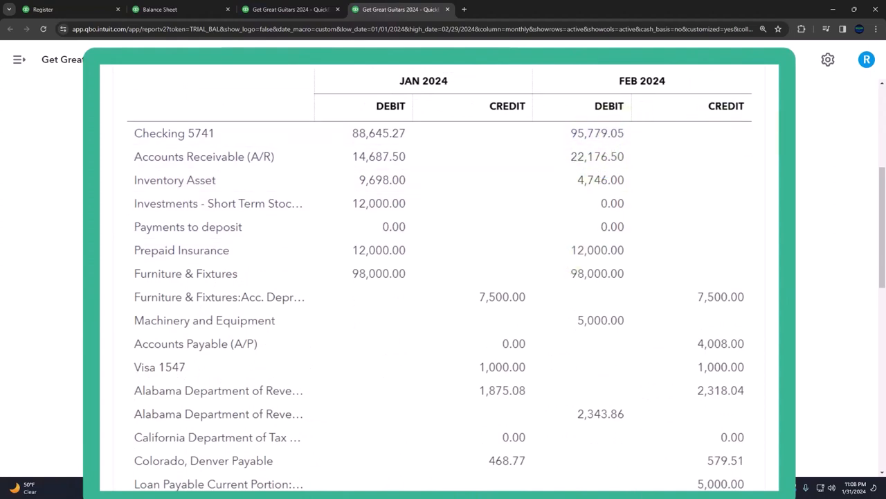
# Step: Scroll the Jan–Feb 2024 trial balance down to totals $282,303.99 and $307,381.56
pyautogui.scroll(-3)
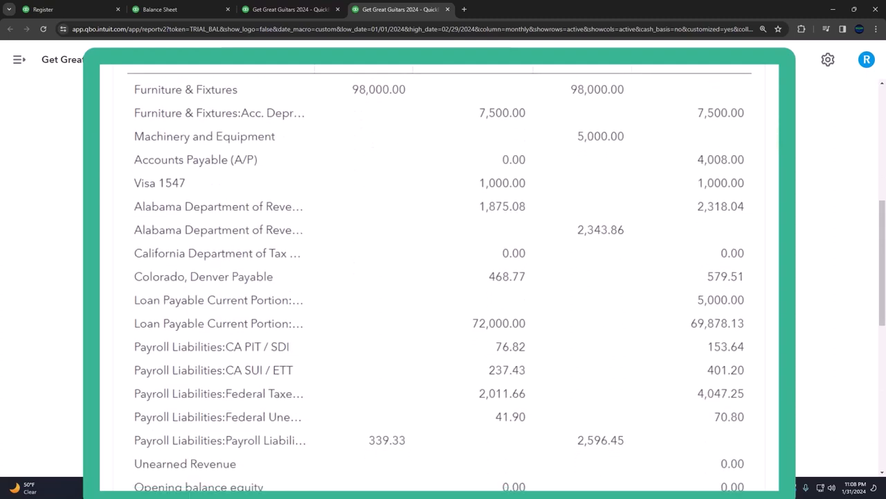
pyautogui.scroll(-3)
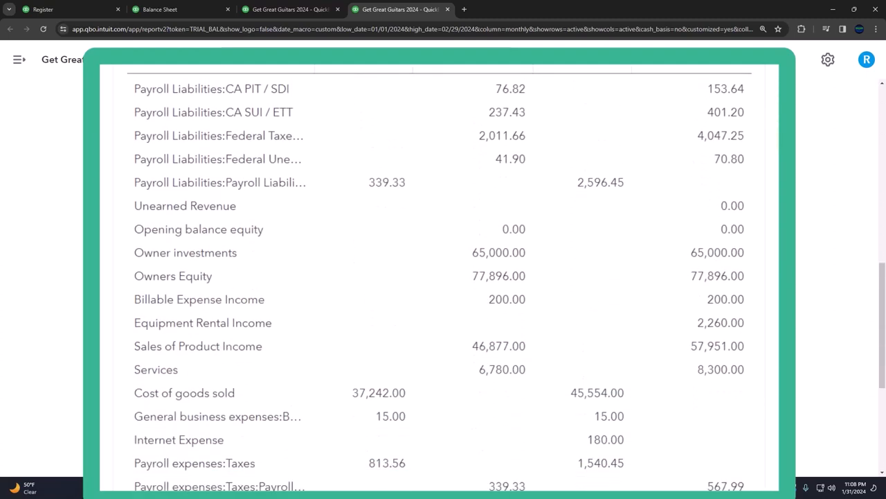
pyautogui.scroll(-3)
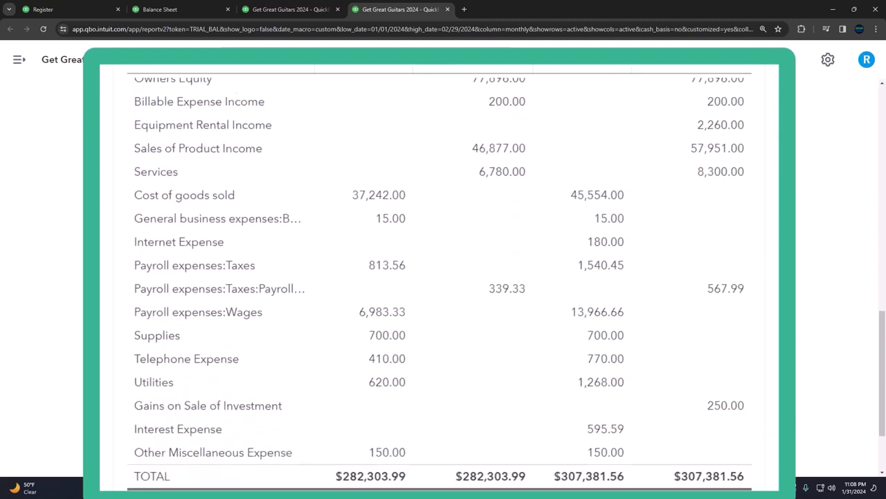
pyautogui.scroll(-3)
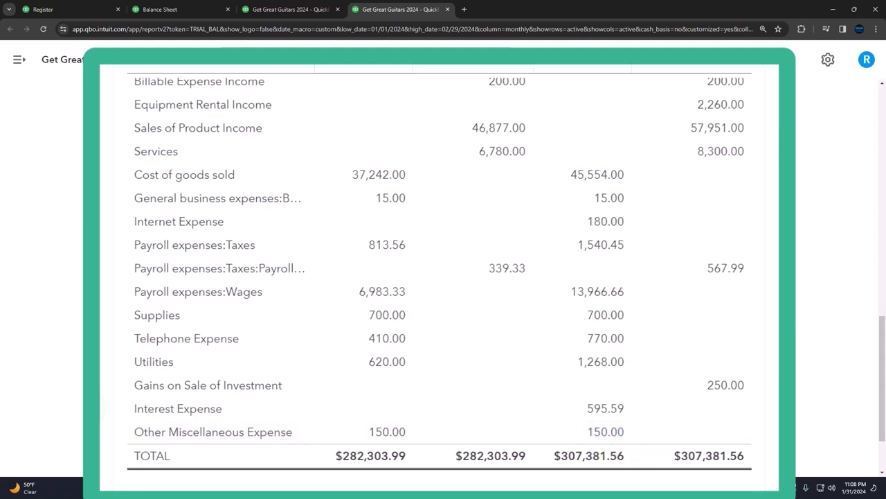
pyautogui.moveTo(80, 380)
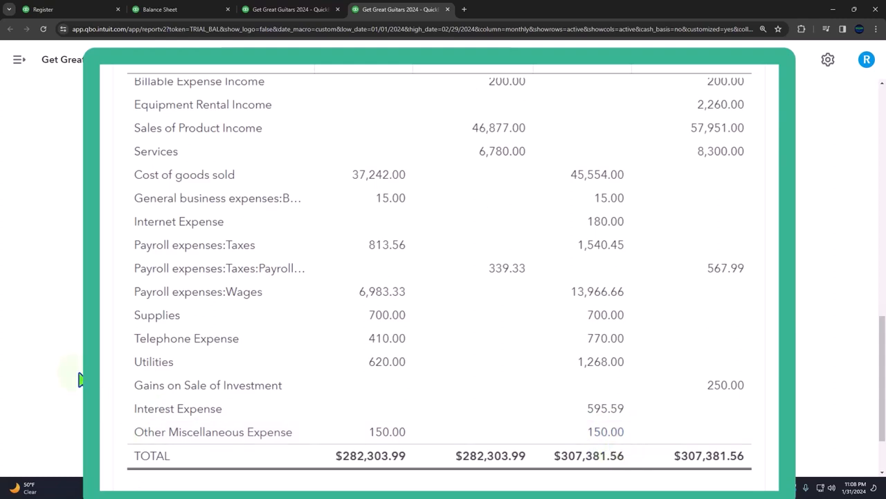